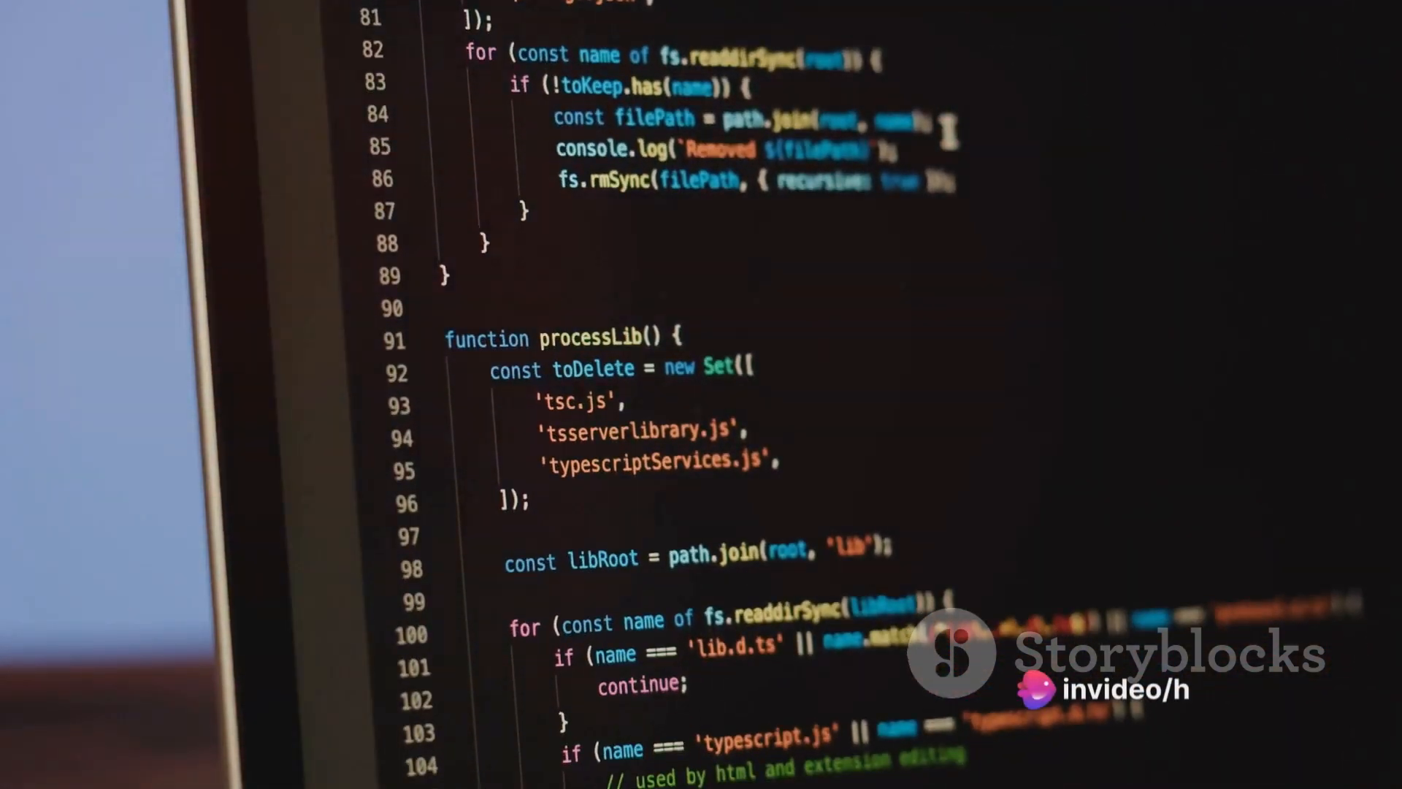
{"action": "scroll", "scroll_direction": "down", "scroll_amount": 3}
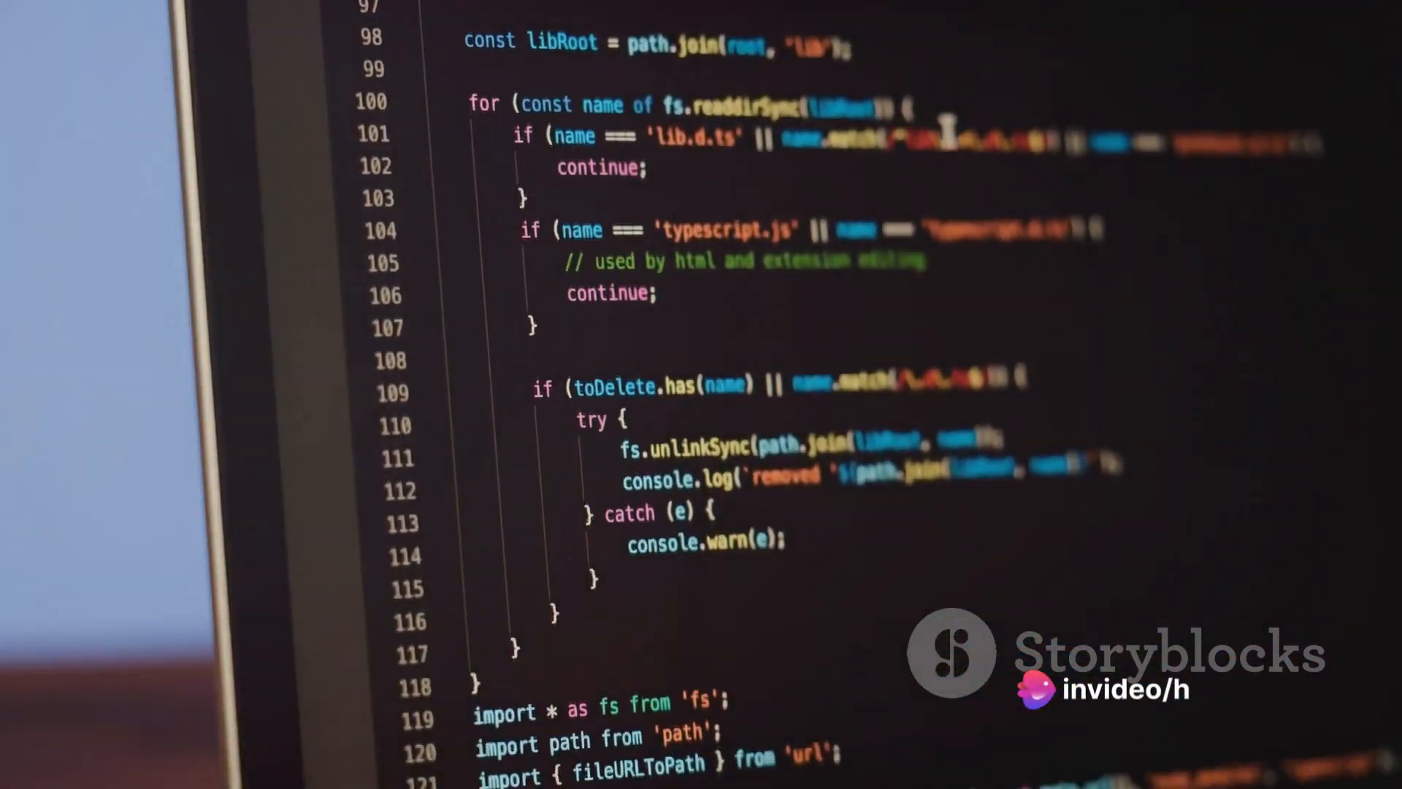
{"action": "scroll", "scroll_direction": "down", "scroll_amount": 3}
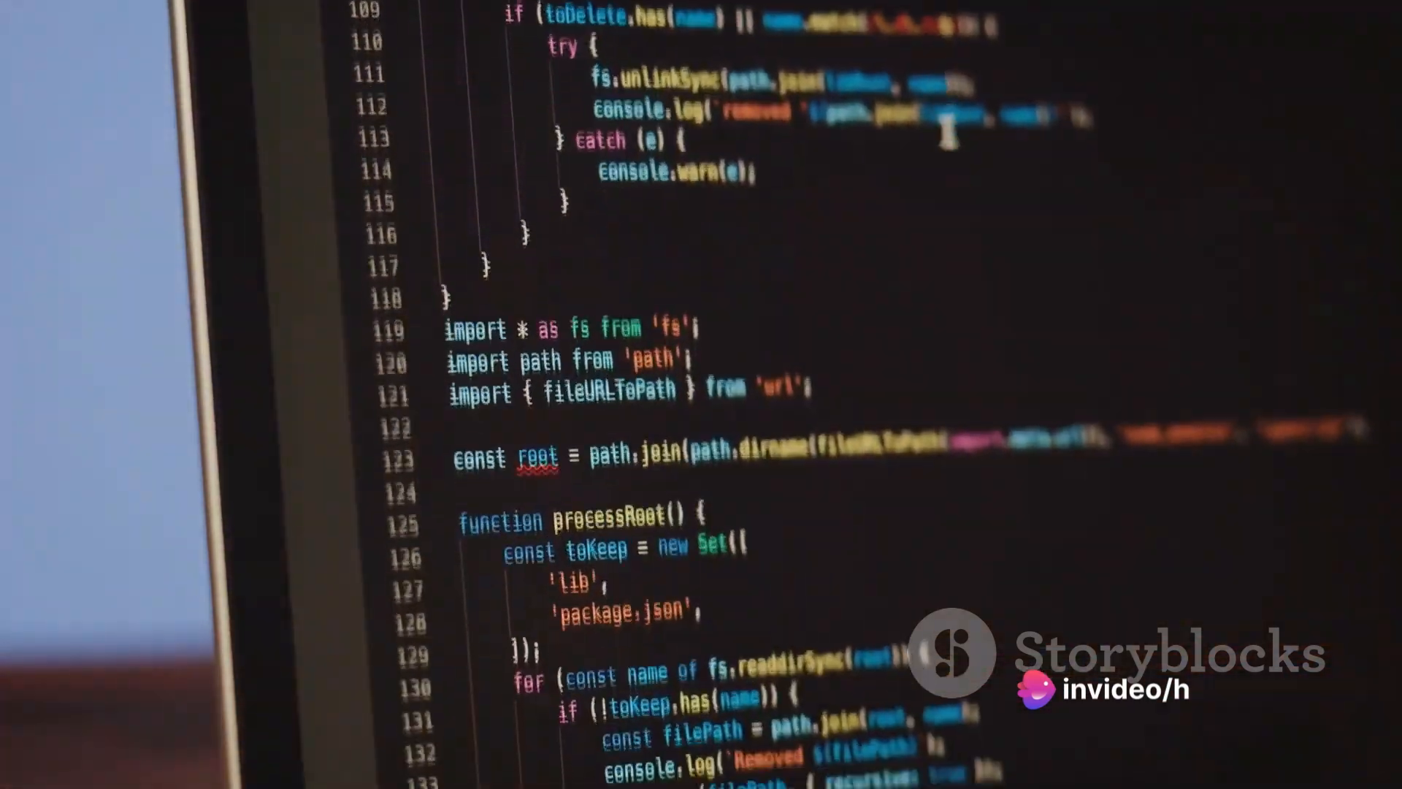